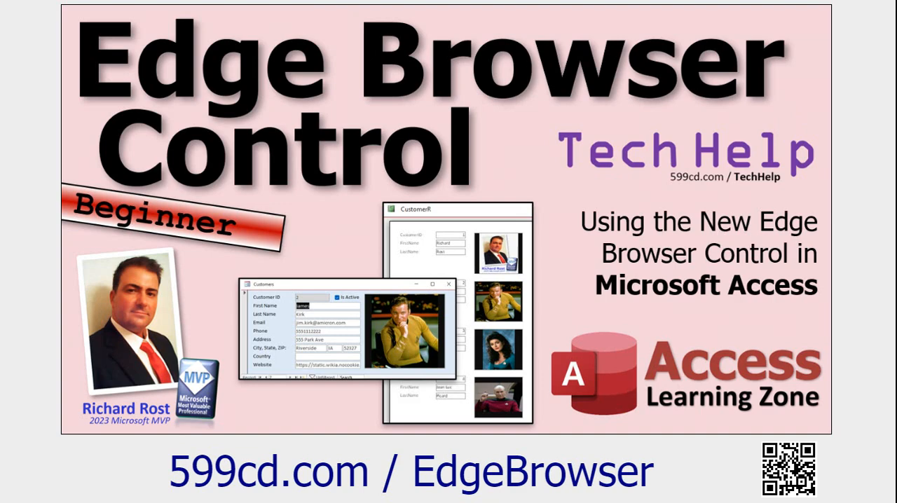
pyautogui.moveTo(680, 483)
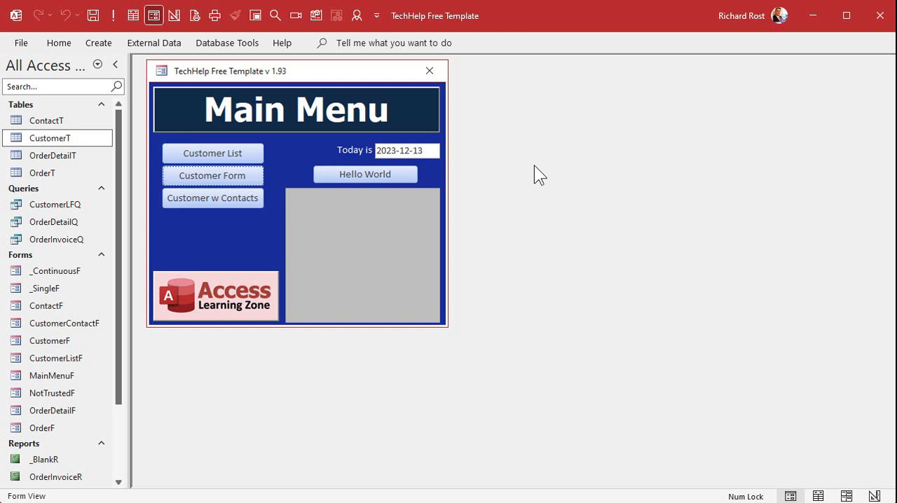
pyautogui.moveTo(284, 224)
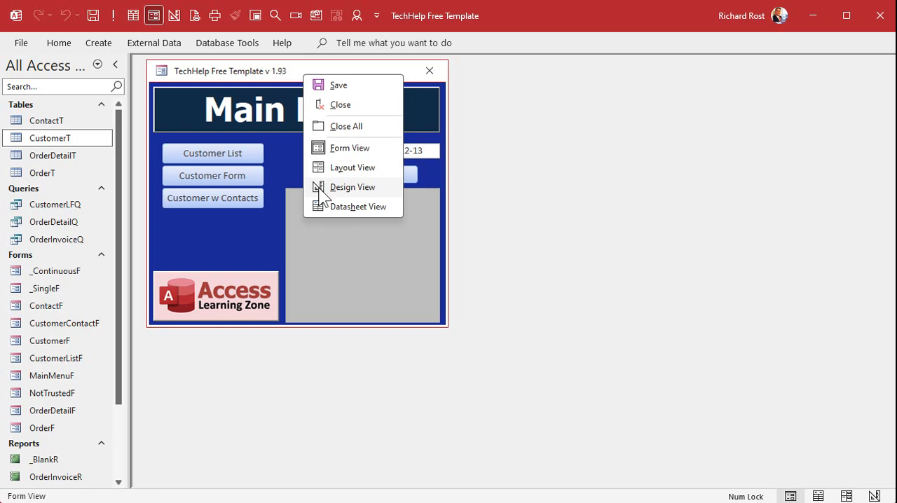
# Open MainMenuF in Design View and delete the Main Menu banner and three customer buttons
pyautogui.click(351, 187)
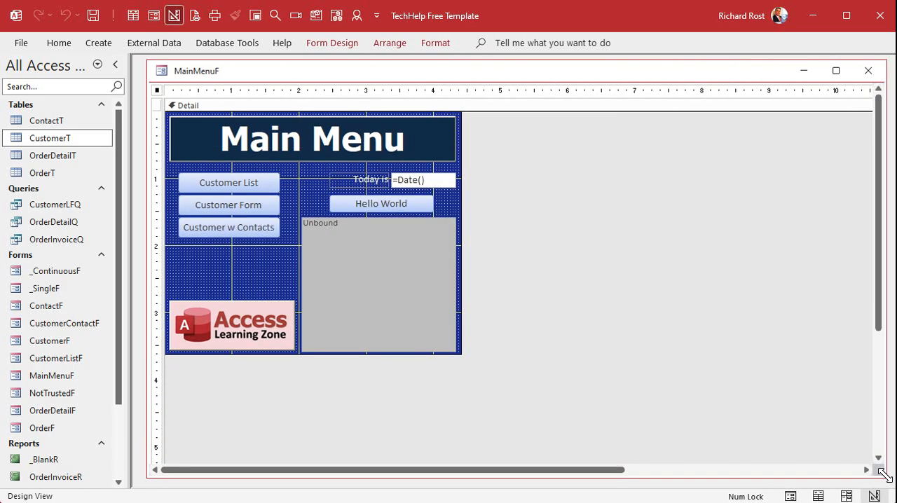
pyautogui.moveTo(674, 333)
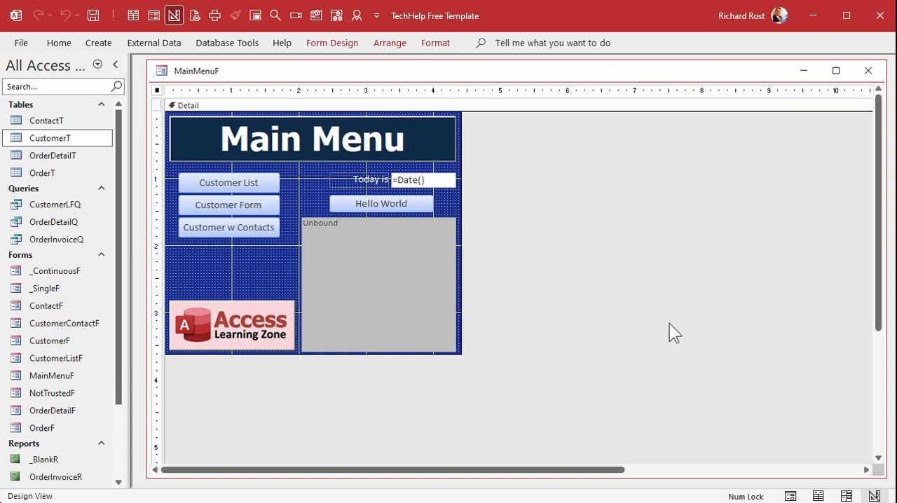
pyautogui.click(312, 138)
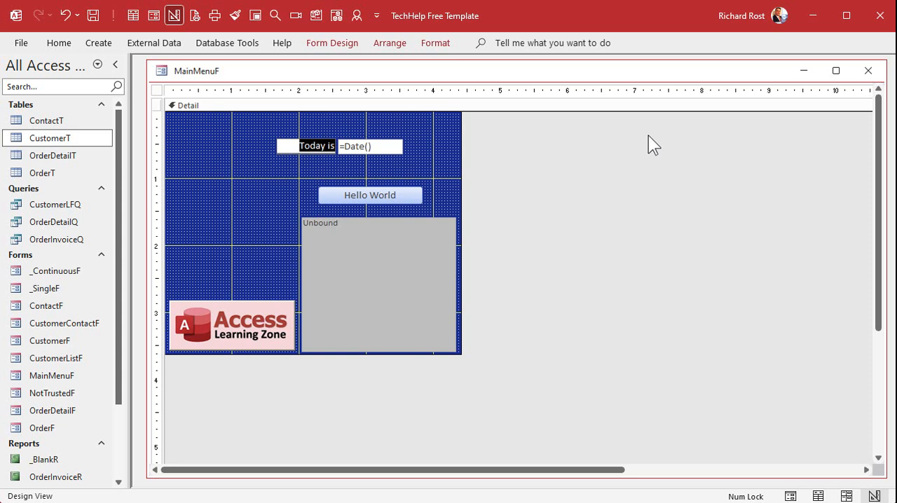
# Relabel the date box MyURL, clear its date formula, and default it to "about:blank"
pyautogui.write('MyURL')
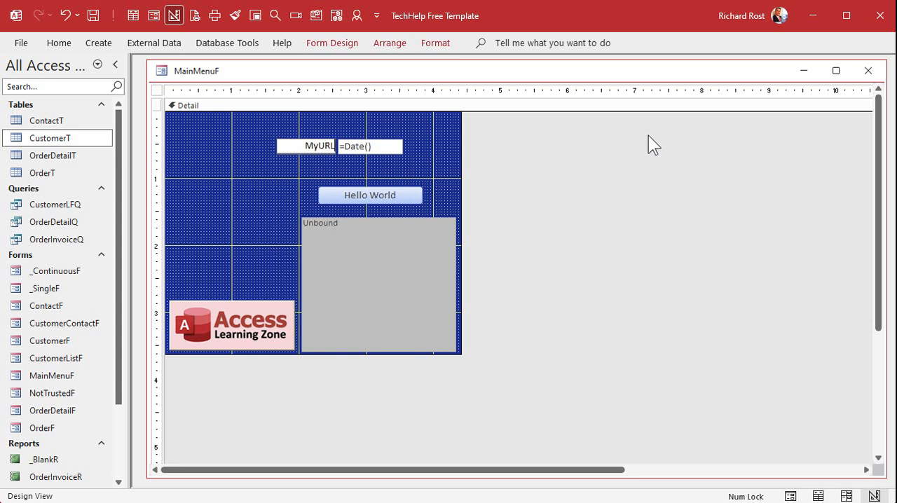
pyautogui.click(321, 145)
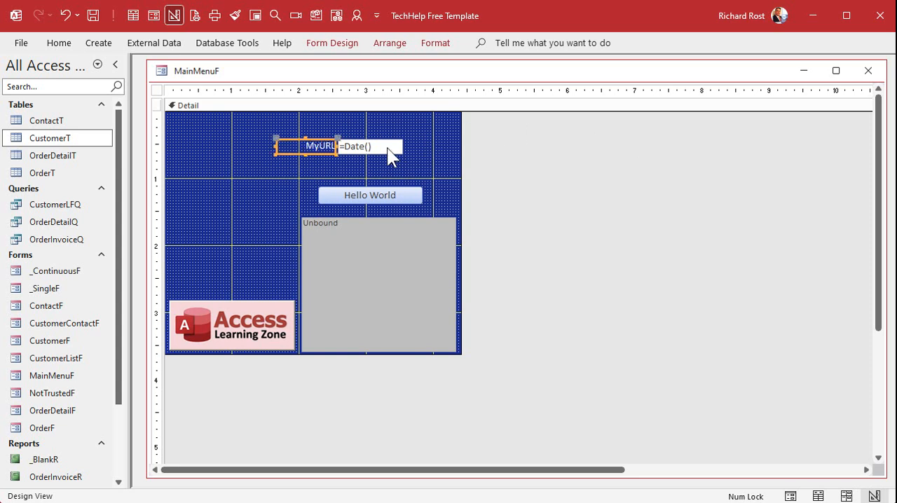
pyautogui.click(370, 146)
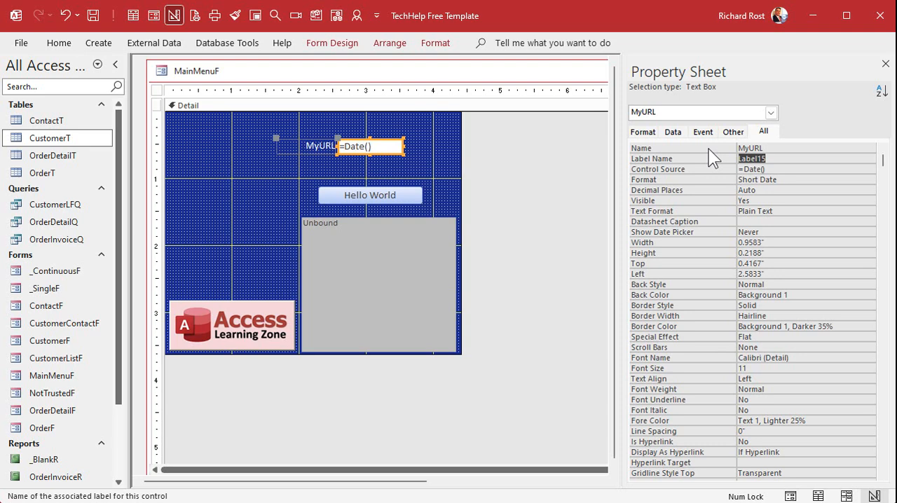
pyautogui.click(799, 169)
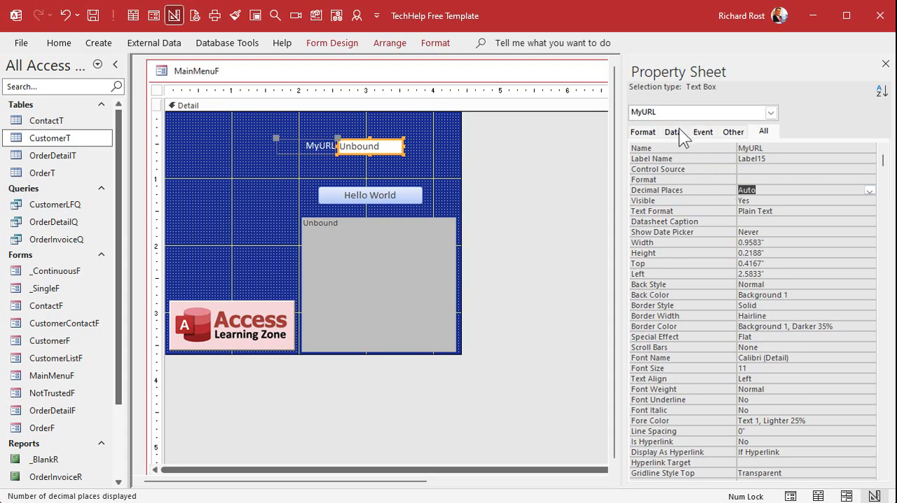
pyautogui.click(671, 132)
pyautogui.write('"about:blank')
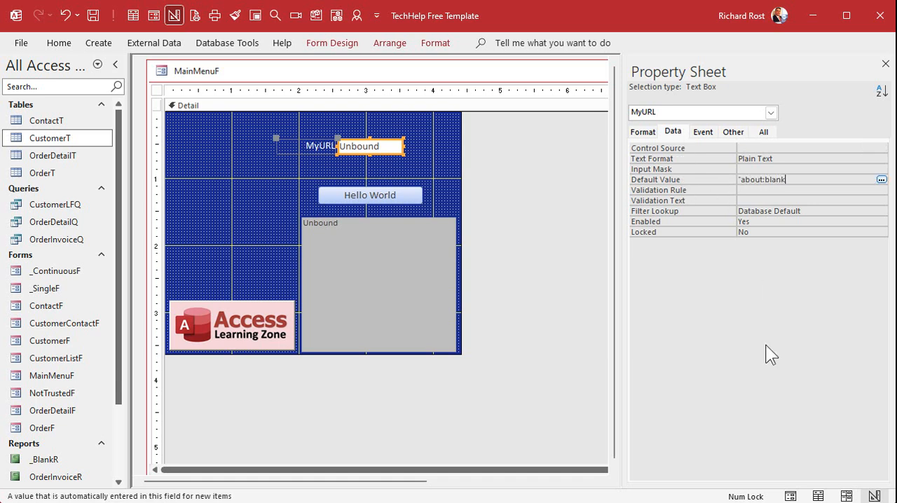
pyautogui.click(881, 180)
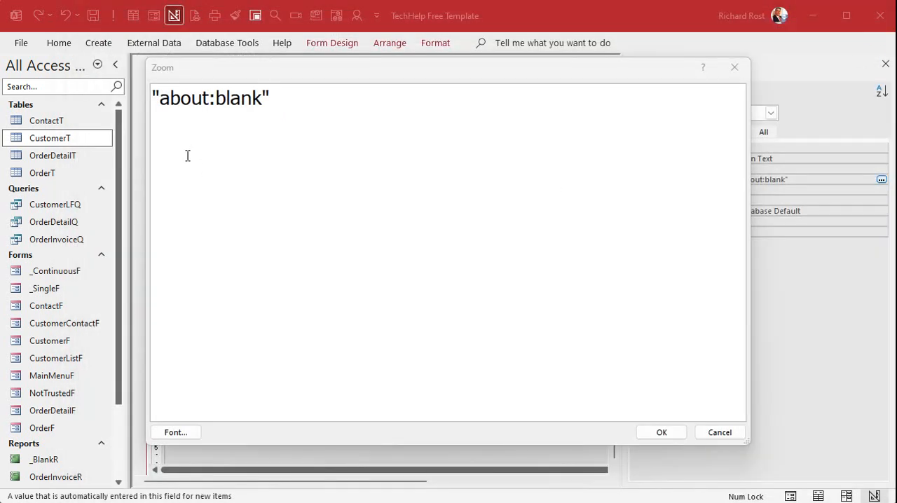
pyautogui.moveTo(398, 133)
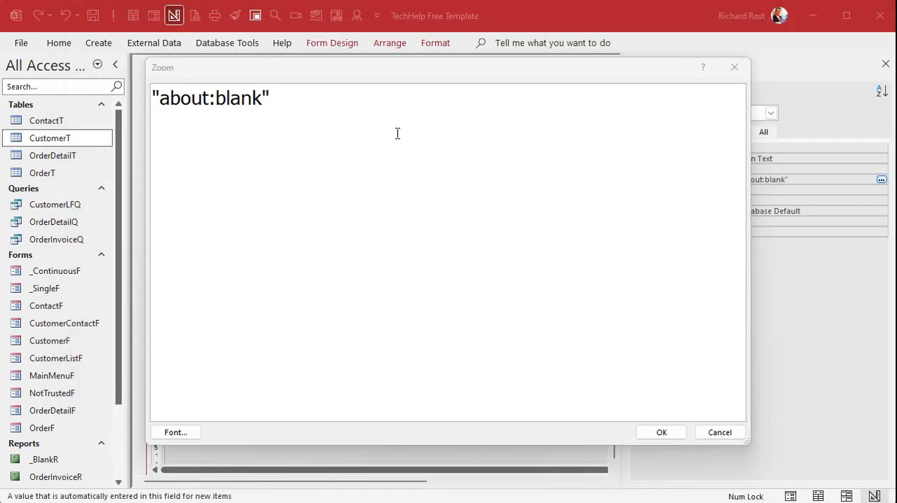
pyautogui.moveTo(661, 433)
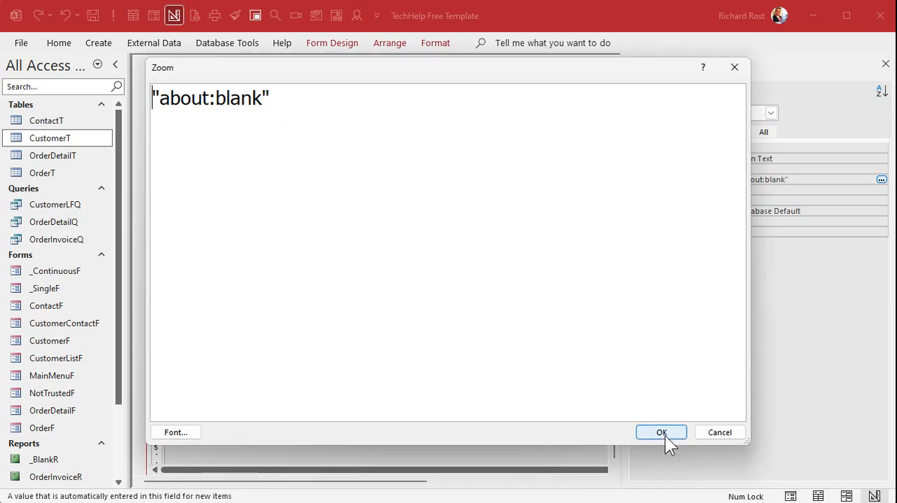
# Move the MyURL label and box to the form's top-left, hide the Property Sheet, and select Hello World
pyautogui.click(661, 432)
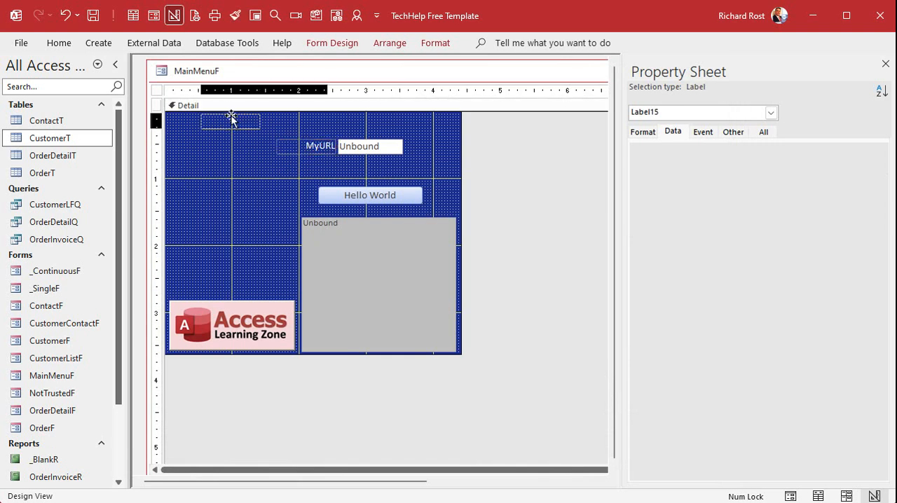
pyautogui.moveTo(338, 146); pyautogui.dragTo(230, 120)
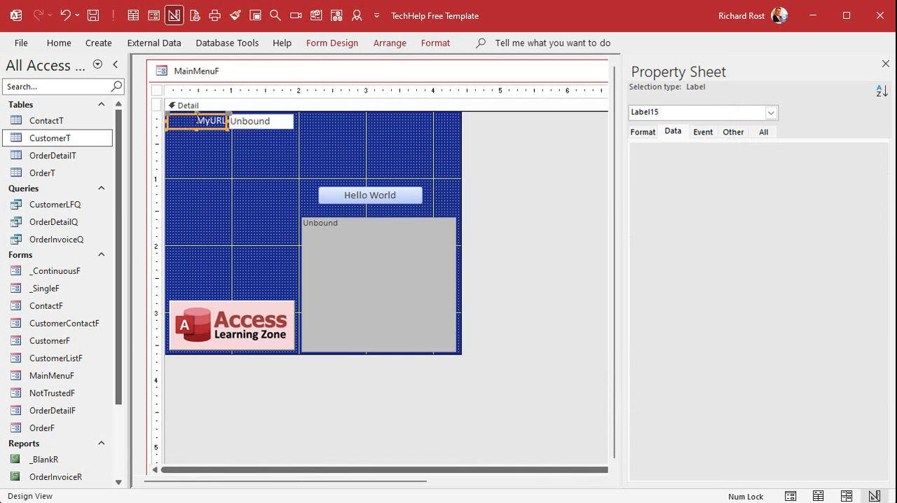
pyautogui.click(263, 121)
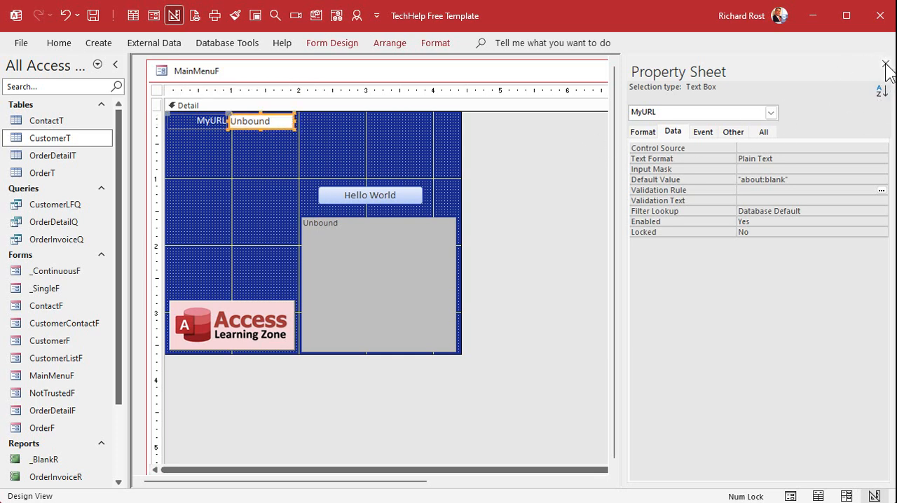
pyautogui.click(885, 63)
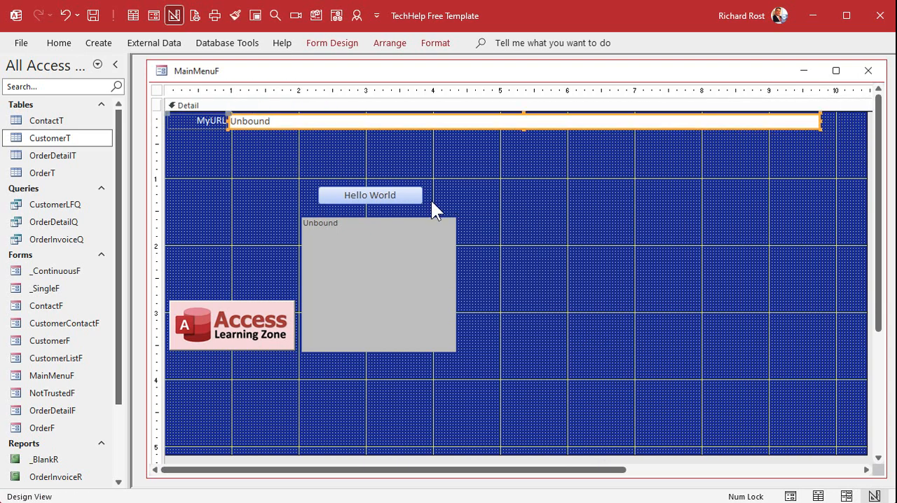
pyautogui.click(370, 195)
pyautogui.write('Go')
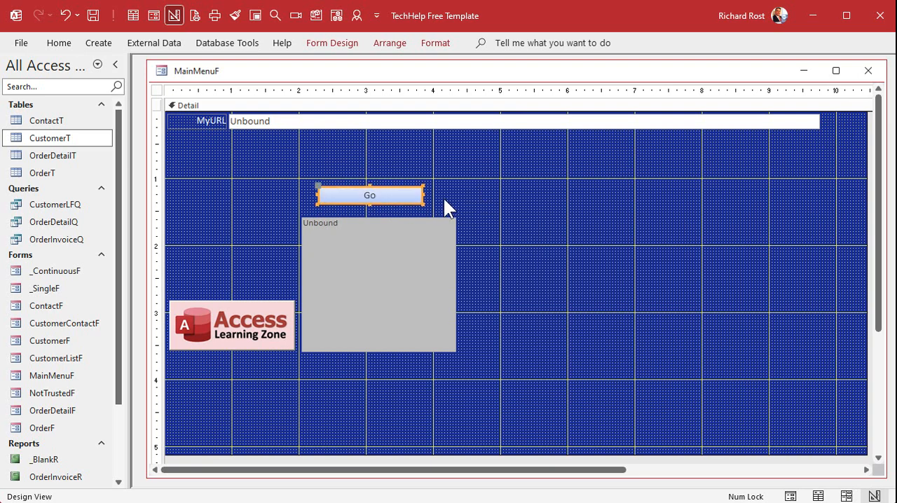
pyautogui.moveTo(298, 174)
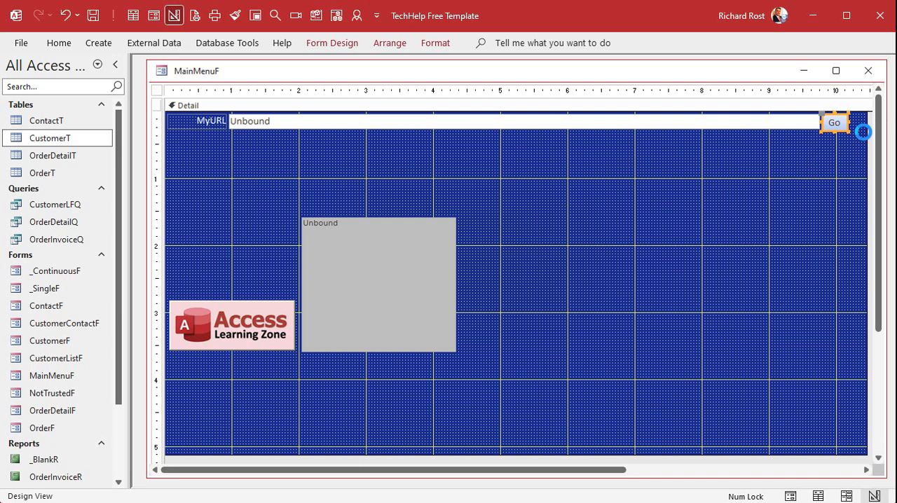
# Open the Go button's properties and remove the old Hello World click procedure
pyautogui.doubleClick(834, 122)
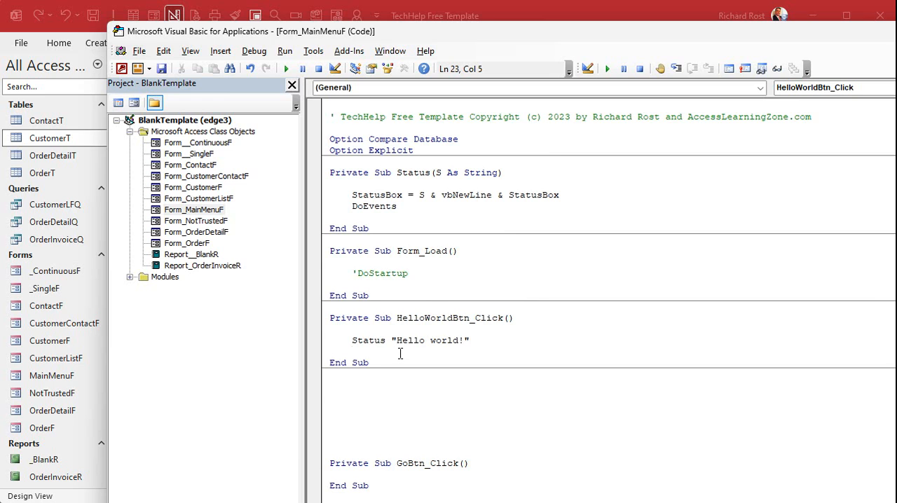
pyautogui.moveTo(369, 287)
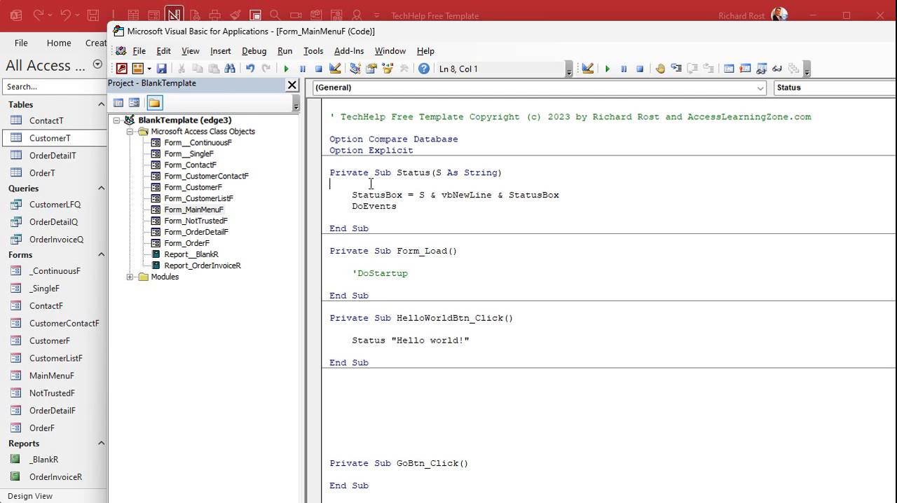
pyautogui.moveTo(386, 390)
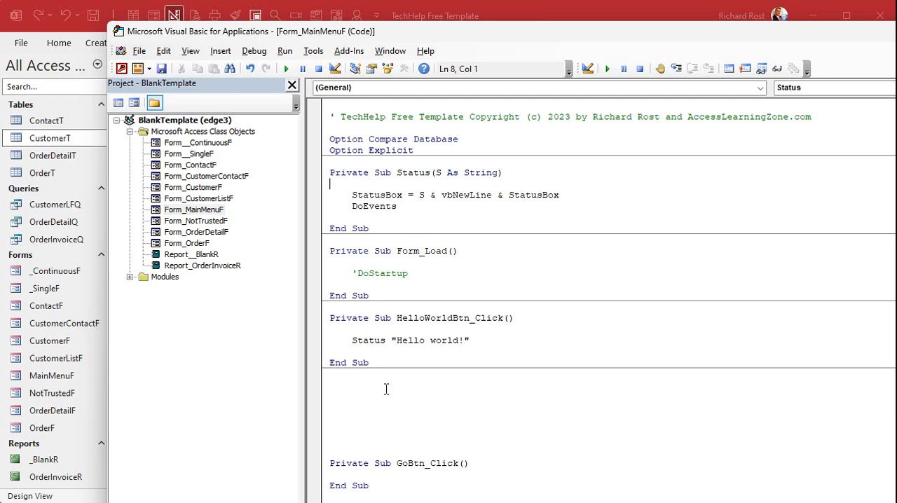
pyautogui.click(385, 392)
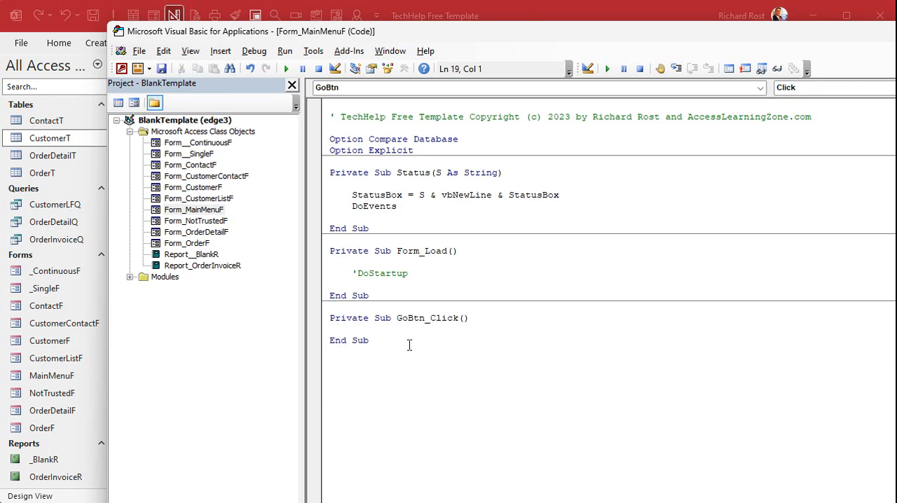
pyautogui.moveTo(454, 379)
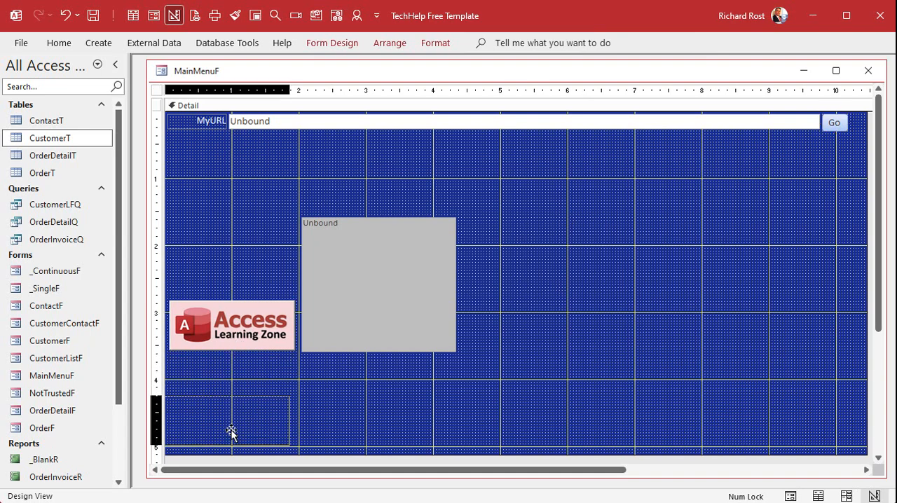
# Drag the Access Learning Zone logo down to the form's bottom-left
pyautogui.moveTo(231, 326); pyautogui.dragTo(231, 428)
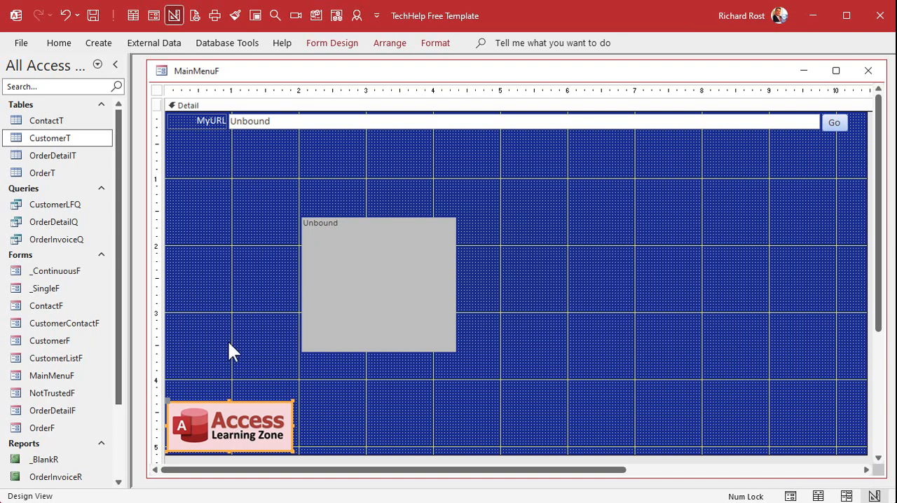
pyautogui.moveTo(382, 283)
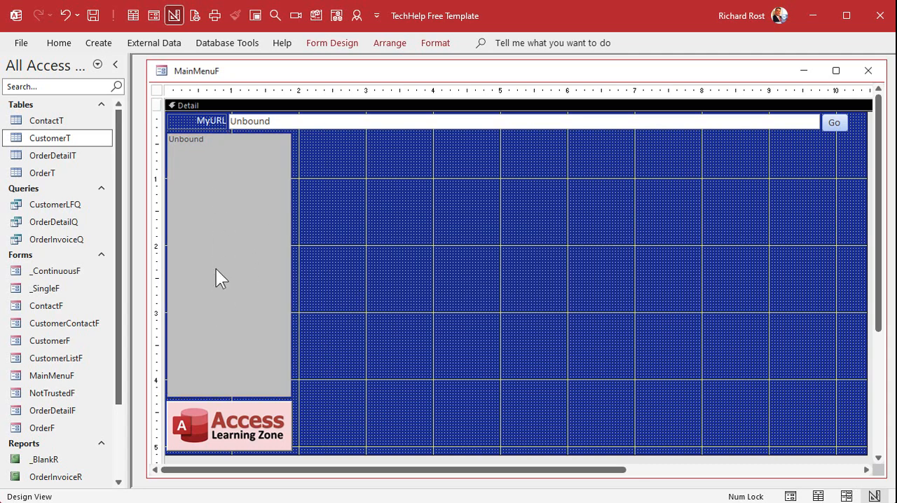
pyautogui.moveTo(228, 225)
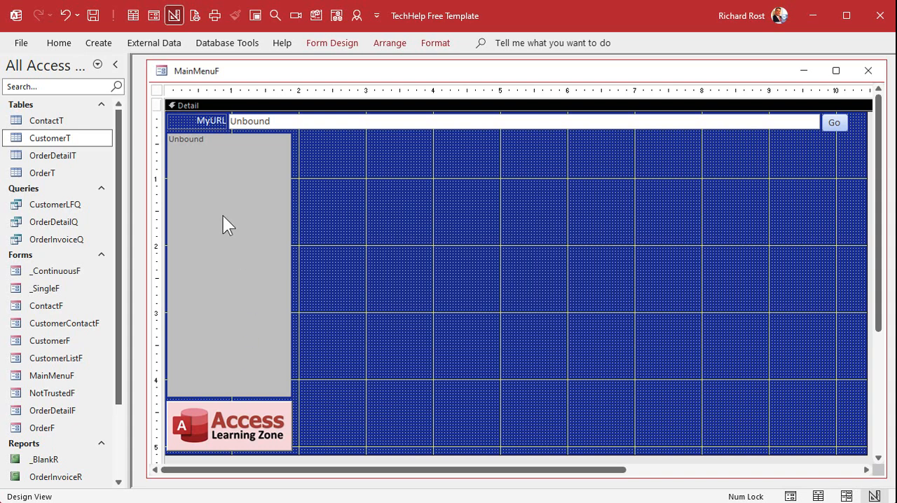
pyautogui.moveTo(230, 292)
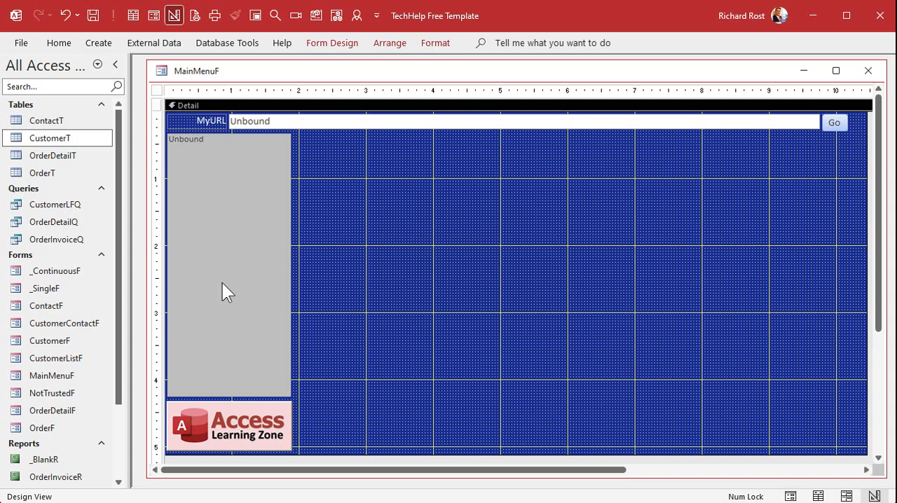
pyautogui.moveTo(431, 273)
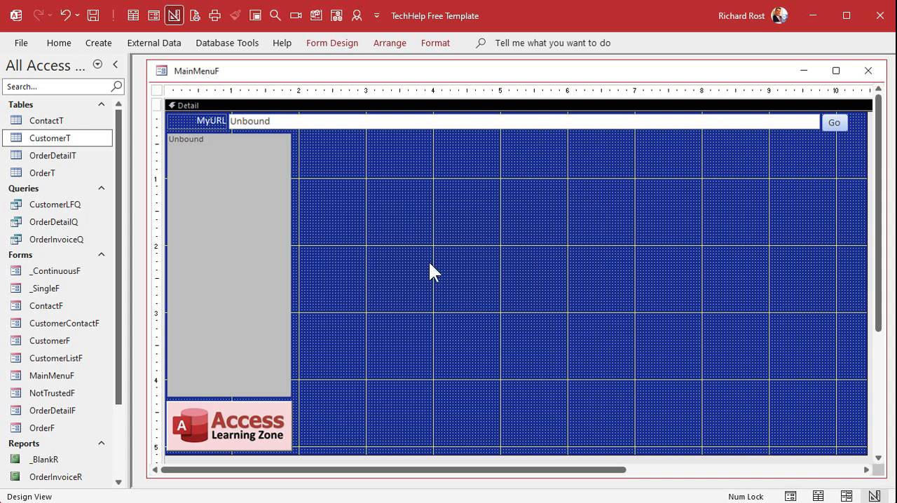
pyautogui.moveTo(511, 237)
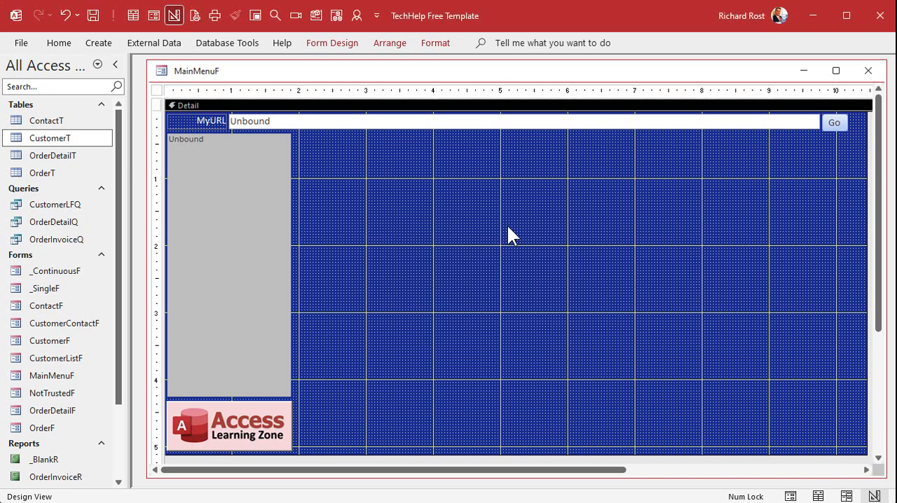
# Insert an Edge Browser control named WB with control source about:blank, dismissing the hyperlink prompt
pyautogui.click(332, 42)
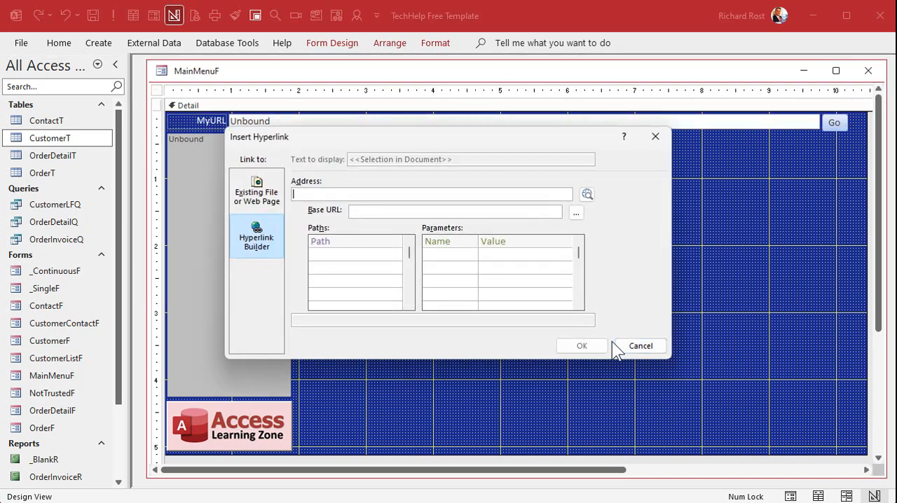
pyautogui.click(639, 346)
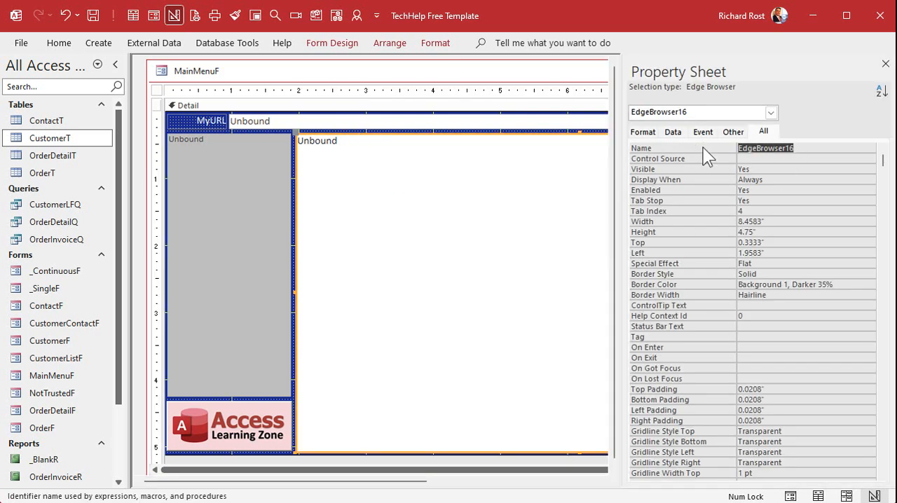
pyautogui.write('WB')
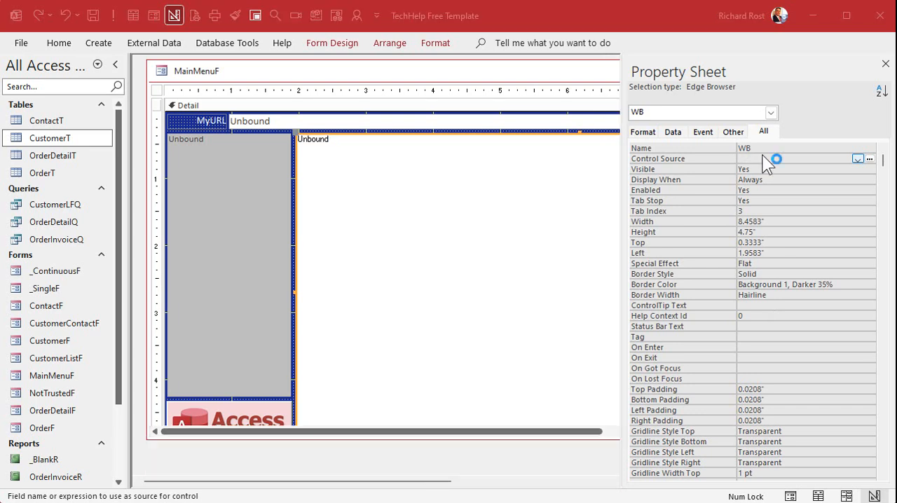
pyautogui.write('about:blank"')
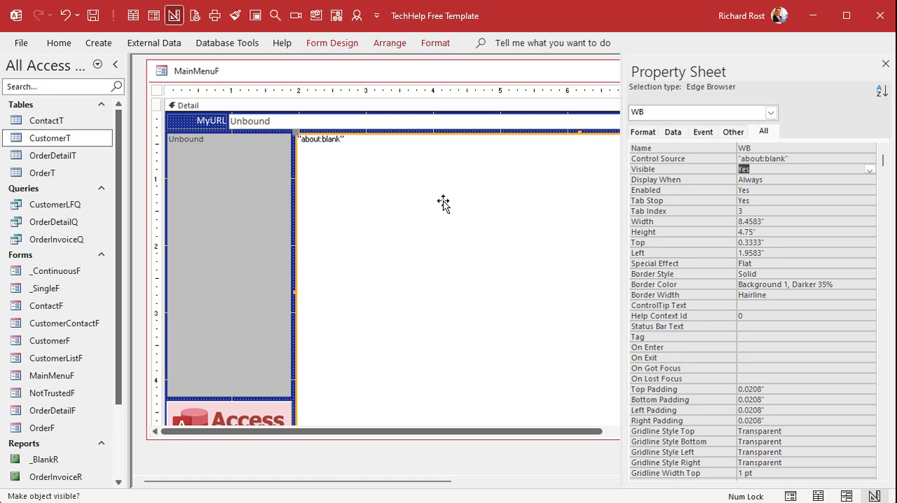
pyautogui.moveTo(385, 209)
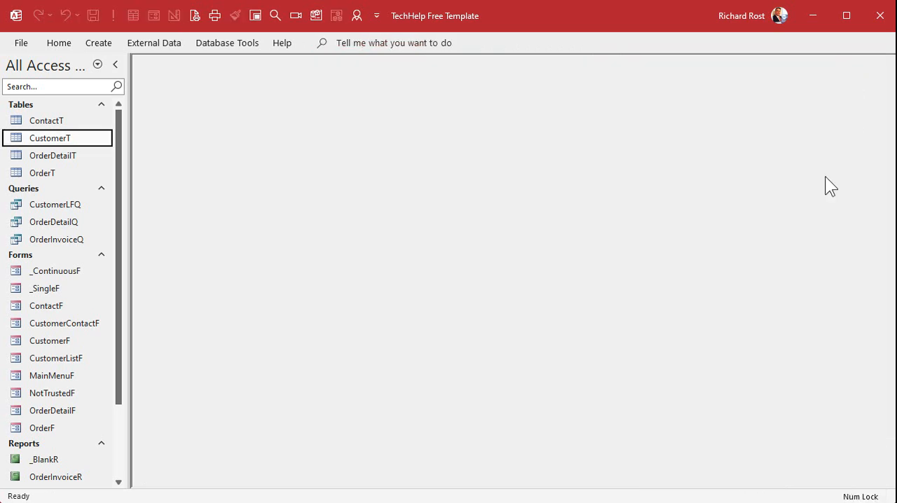
pyautogui.moveTo(255, 16)
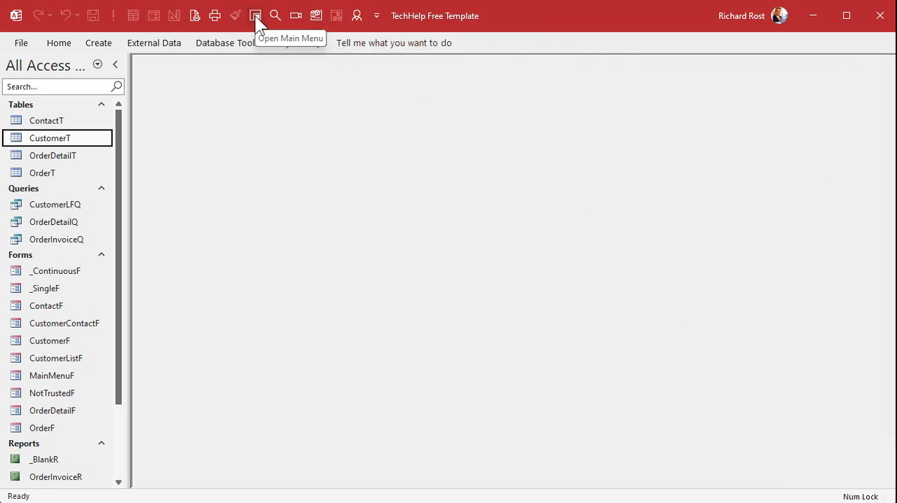
pyautogui.moveTo(51, 374)
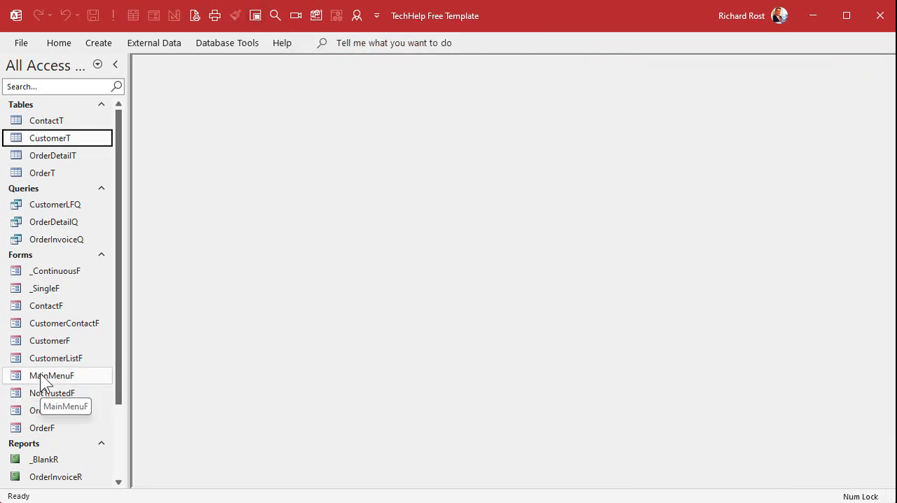
# Open MainMenuF in Form View to check MyURL shows about:blank
pyautogui.doubleClick(51, 376)
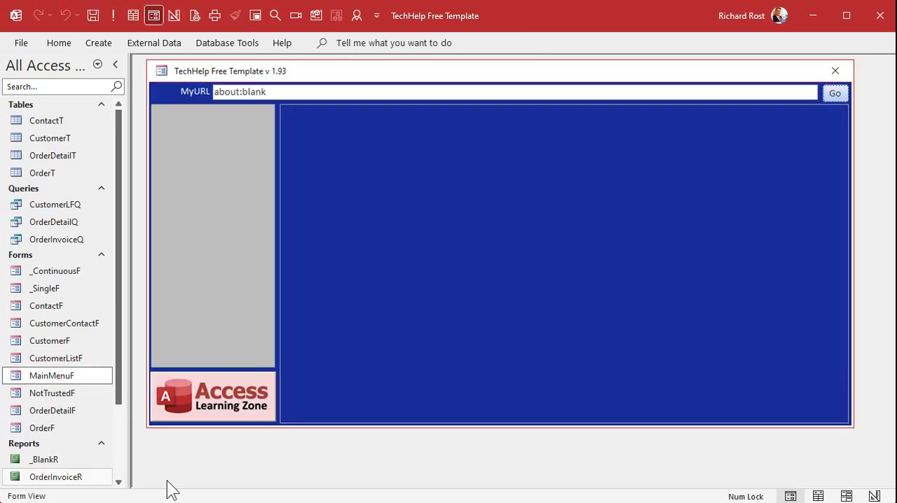
pyautogui.moveTo(591, 237)
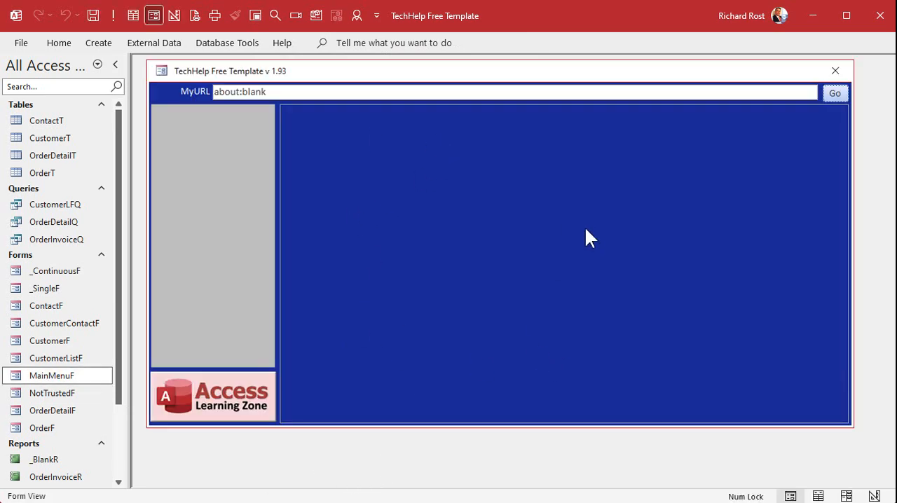
pyautogui.moveTo(322, 117)
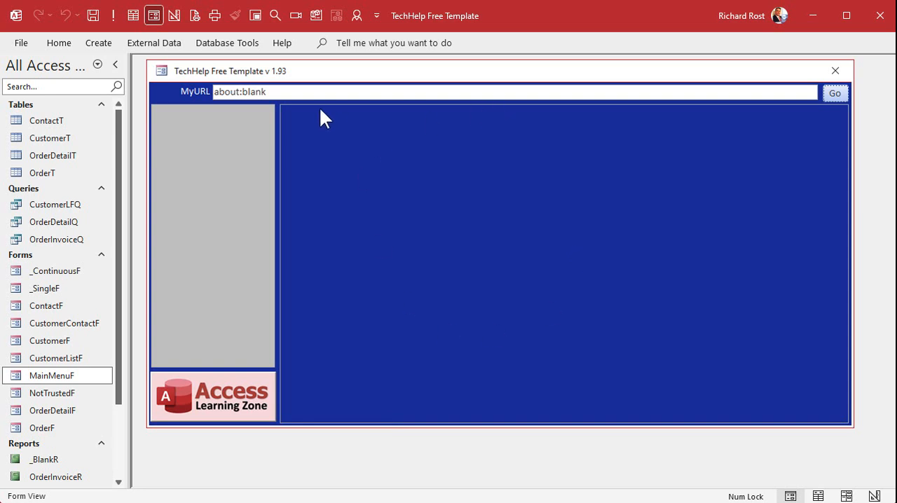
pyautogui.moveTo(561, 75)
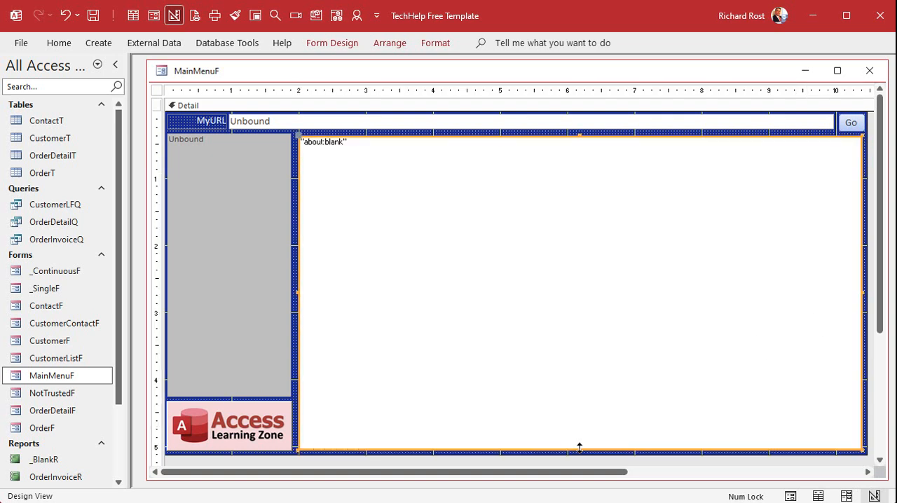
# Draw a white-filled rectangle around the browser area and send it behind the browser control
pyautogui.click(332, 43)
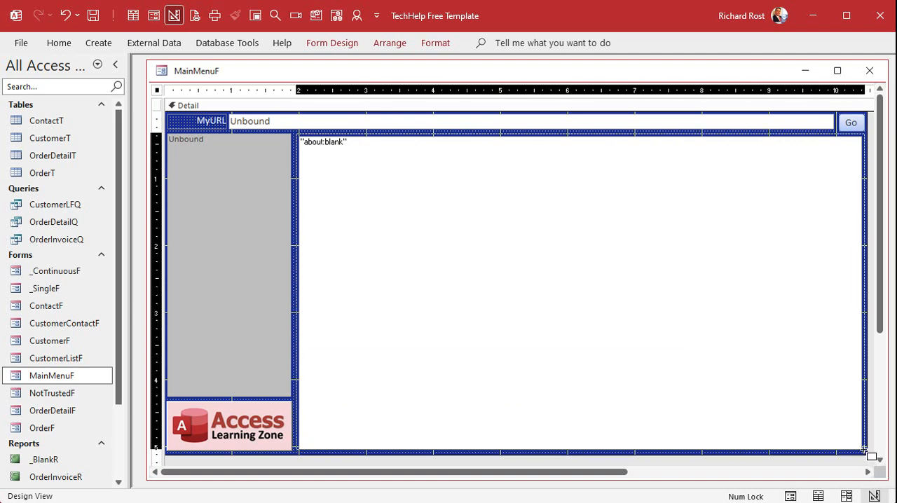
pyautogui.click(581, 290)
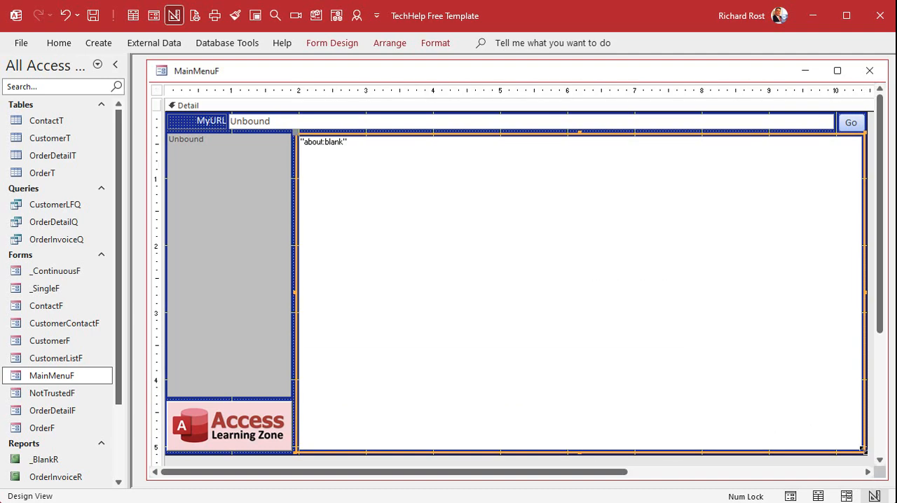
pyautogui.click(435, 42)
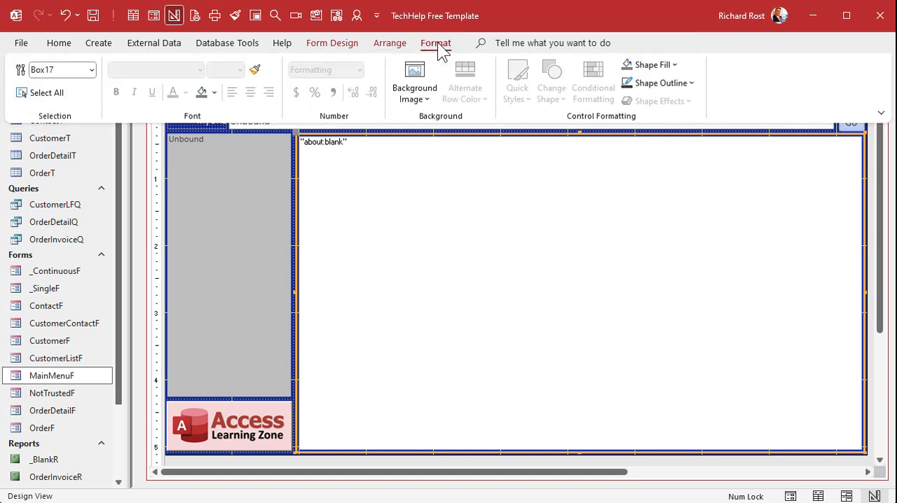
pyautogui.click(650, 63)
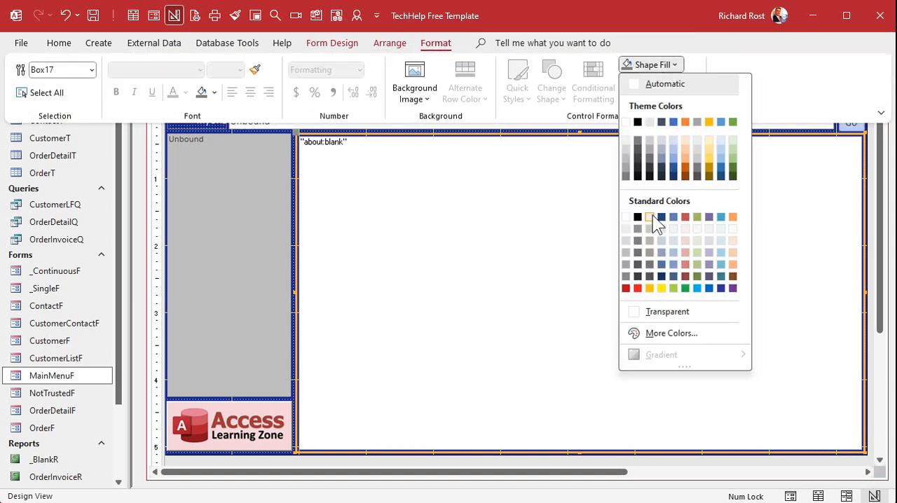
pyautogui.click(657, 82)
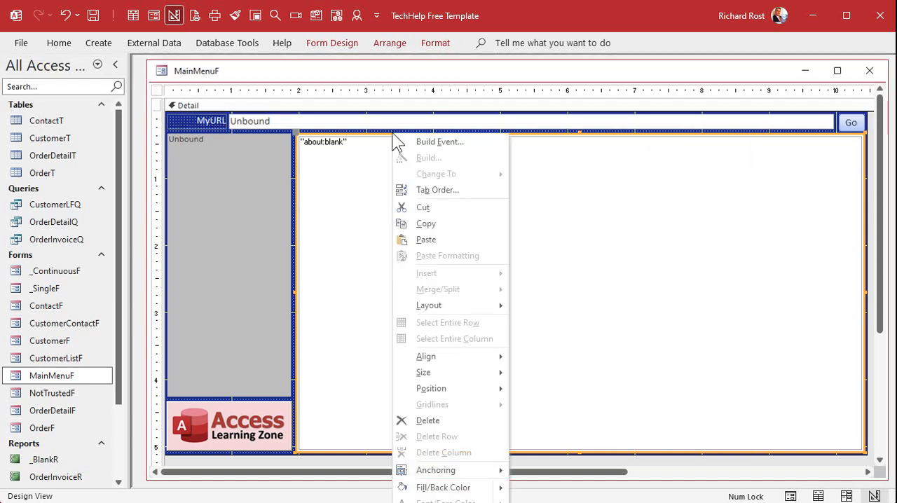
pyautogui.moveTo(430, 388)
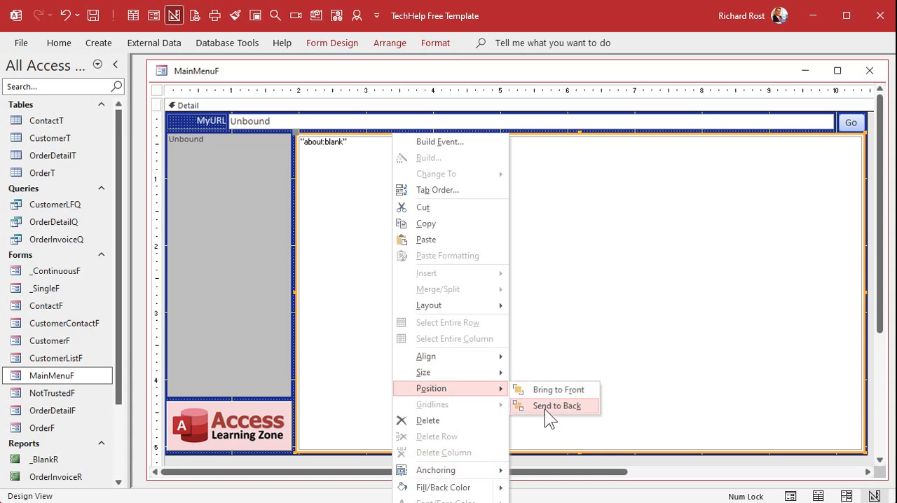
pyautogui.click(556, 406)
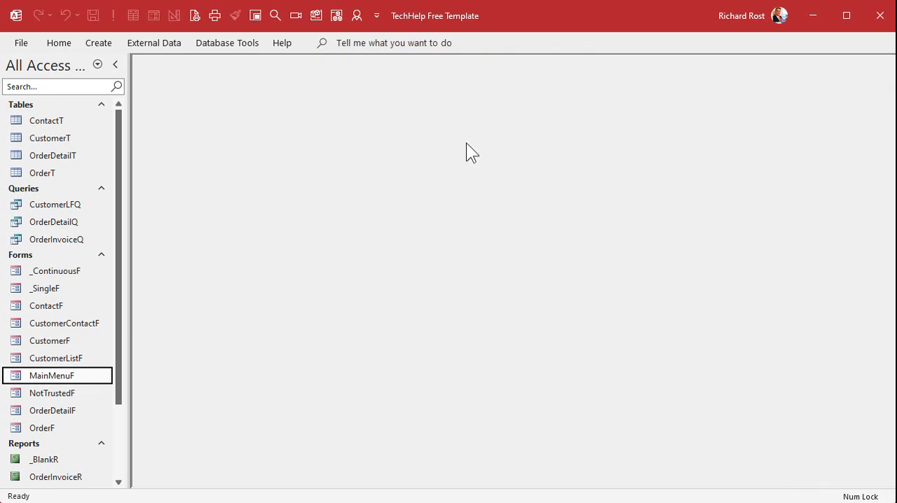
# Reopen MainMenuF in Form View to see the bordered browser area with about:blank
pyautogui.doubleClick(51, 376)
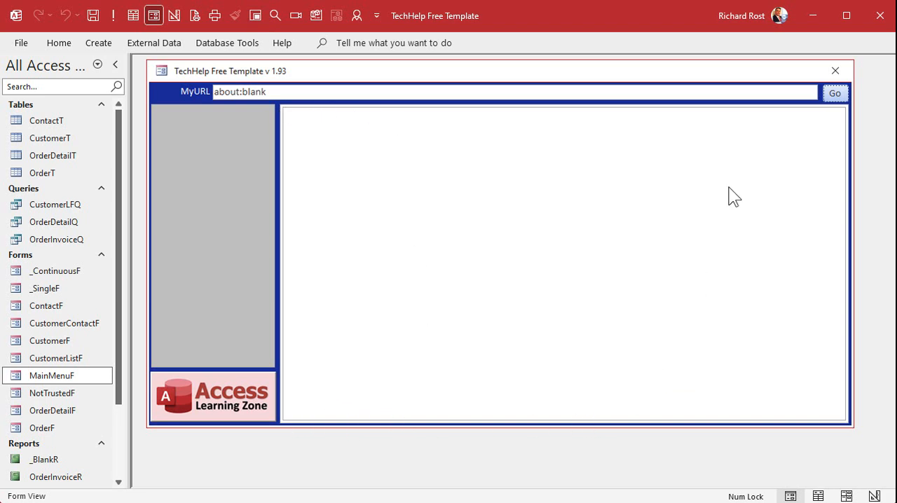
pyautogui.moveTo(598, 221)
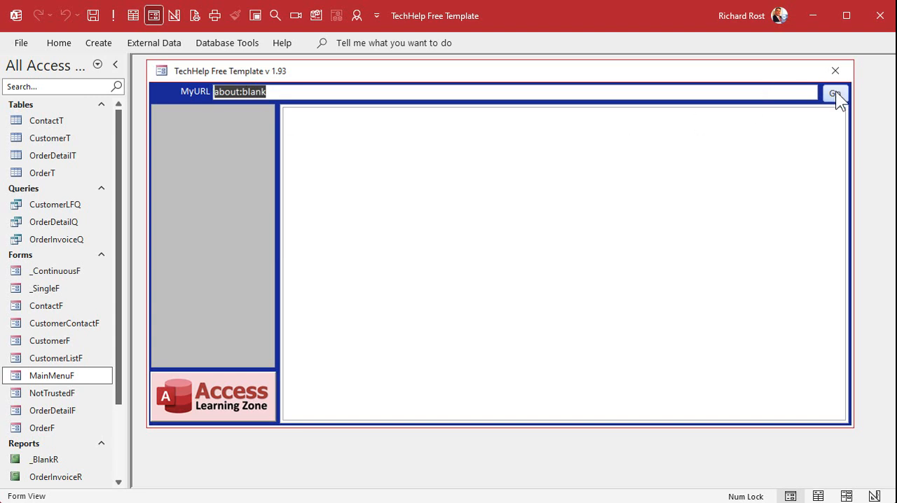
pyautogui.moveTo(420, 258)
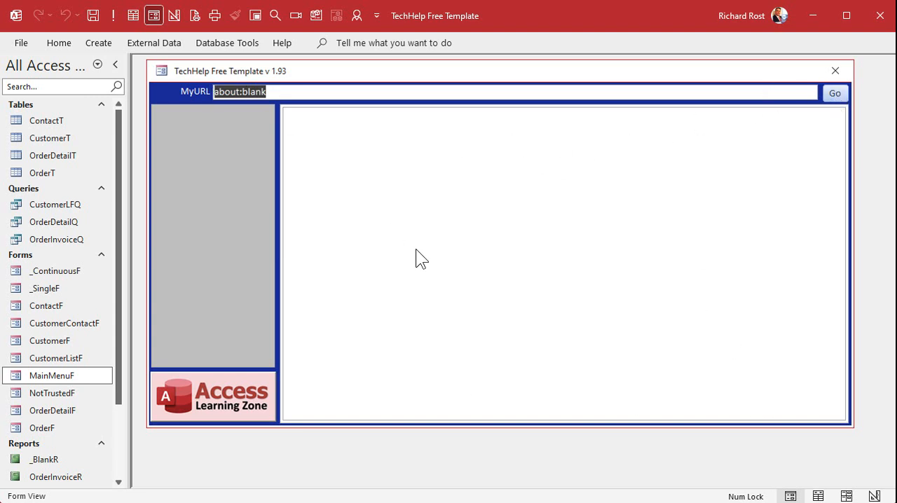
pyautogui.moveTo(333, 96)
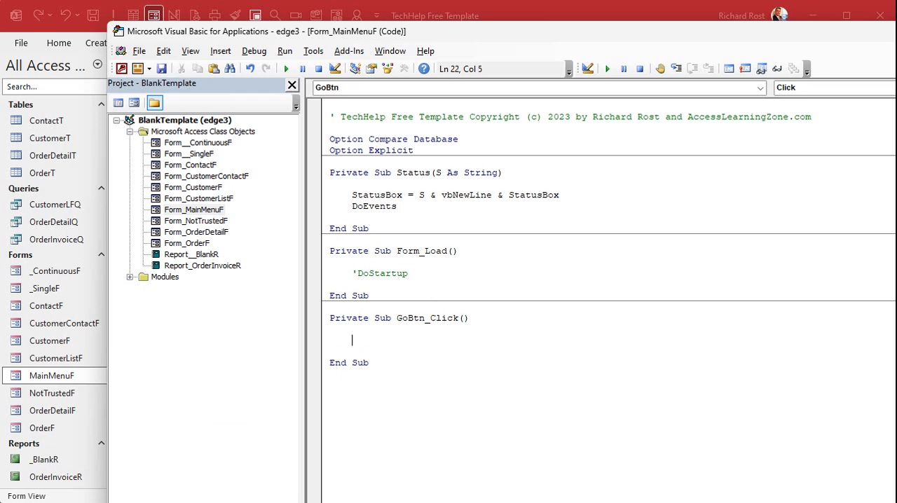
# Add the line wb.Navigate MyURL inside the GoBtn_Click procedure
pyautogui.write('wb.n')
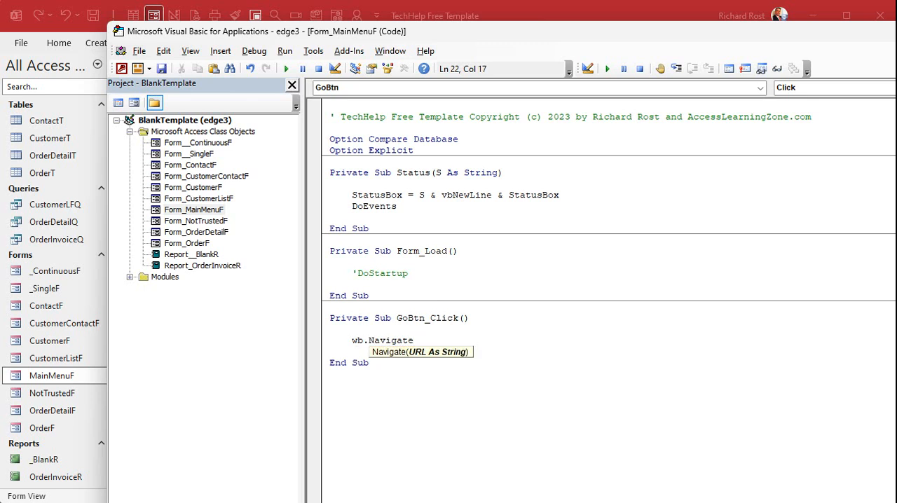
pyautogui.write('MyURL')
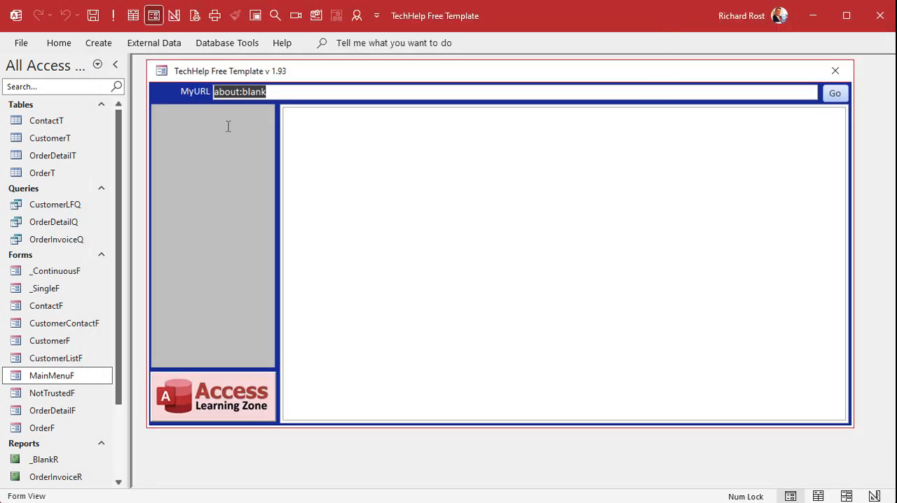
pyautogui.moveTo(237, 248)
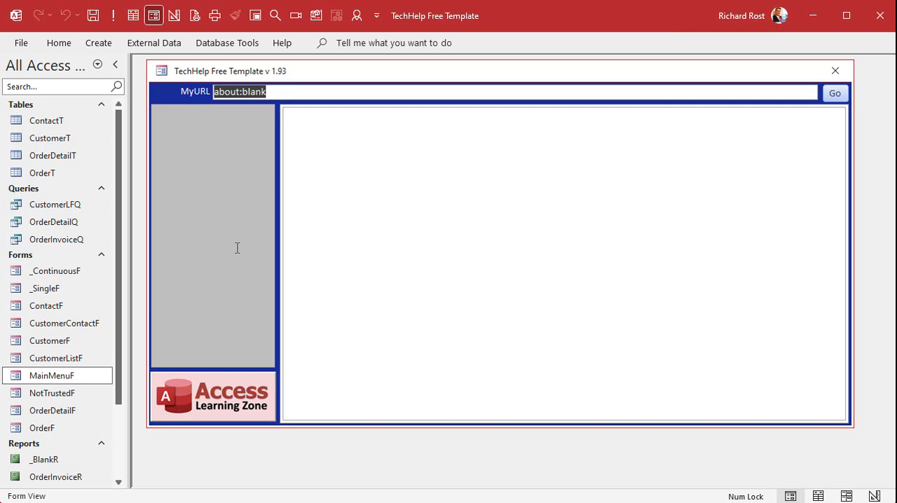
pyautogui.write('https')
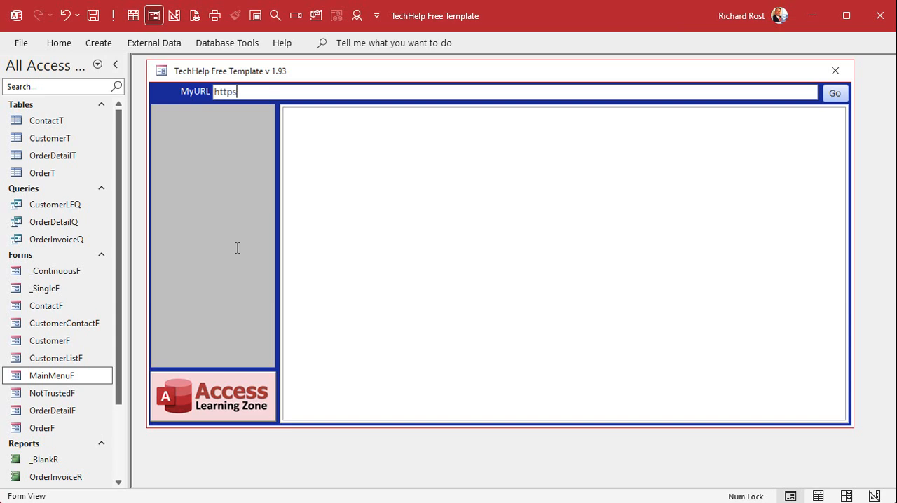
pyautogui.write('://599cd.com')
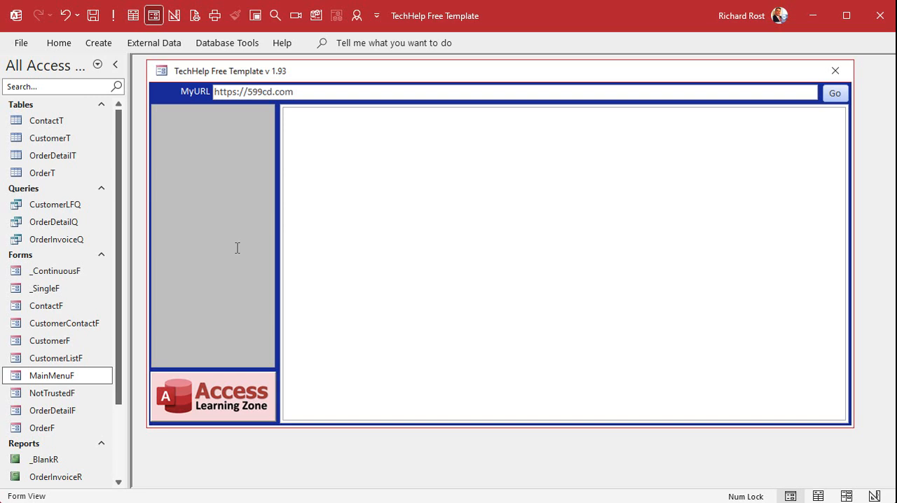
pyautogui.click(835, 93)
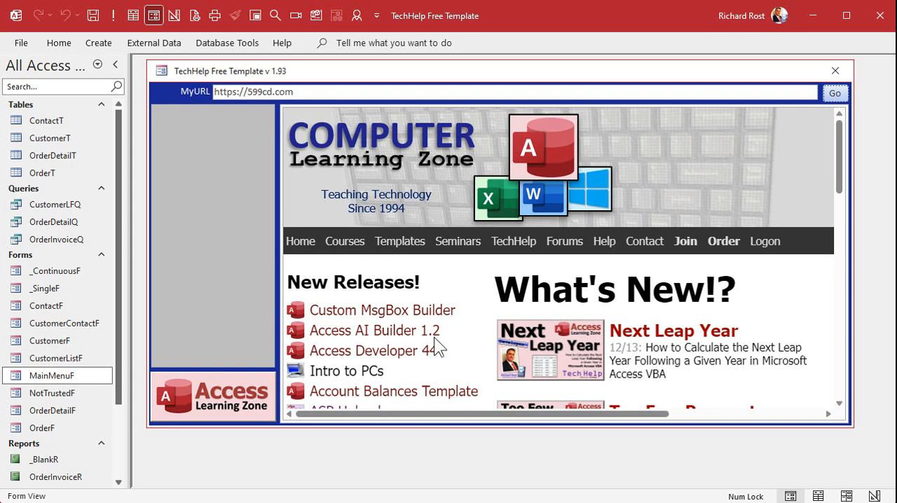
pyautogui.moveTo(382, 310)
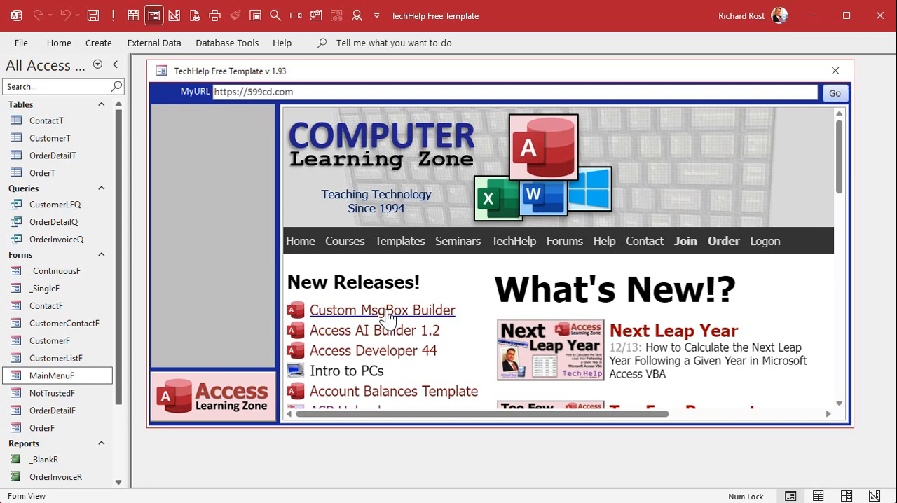
# Follow the Custom MsgBox Builder link, then the Templates breadcrumb to the Access templates listing
pyautogui.click(383, 309)
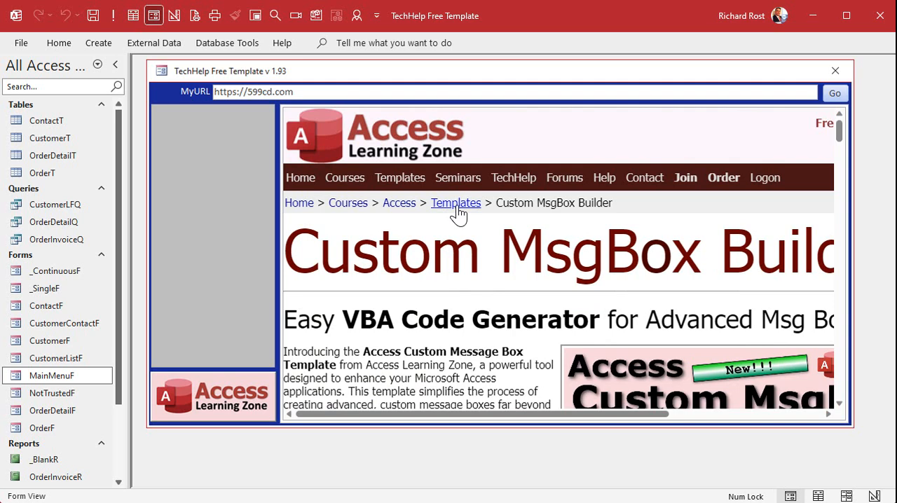
pyautogui.click(456, 202)
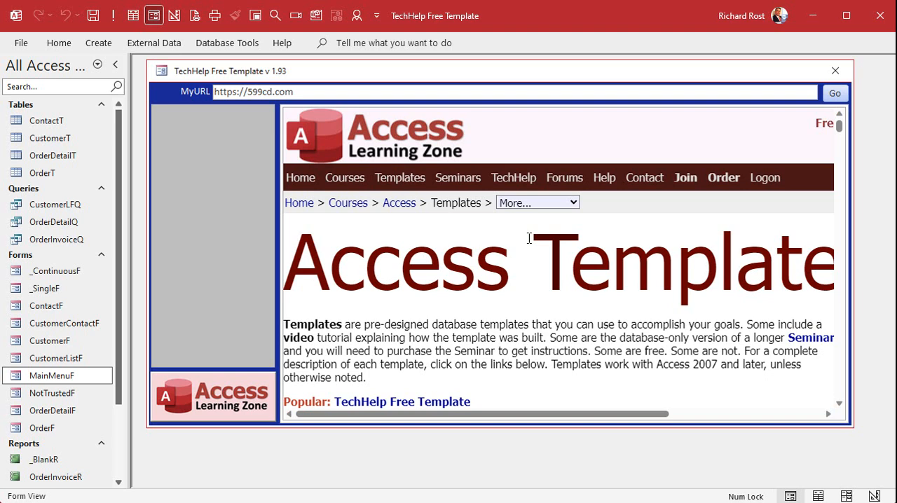
pyautogui.moveTo(193, 136)
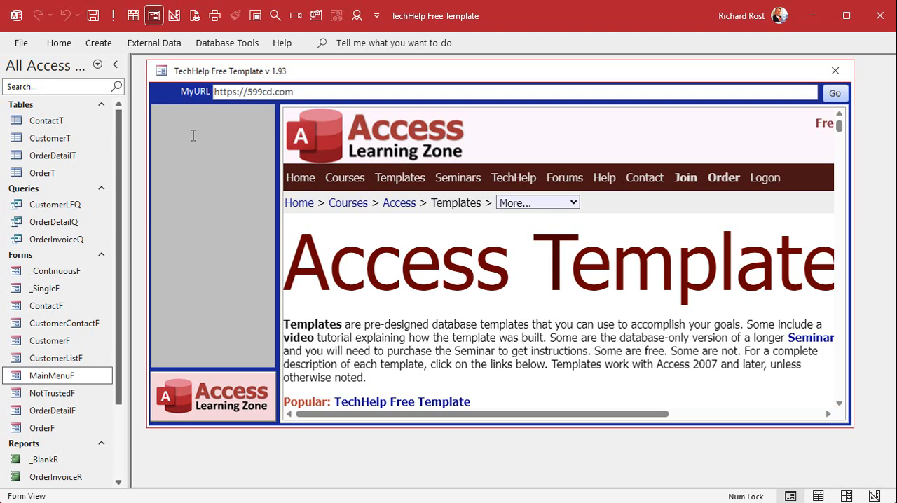
pyautogui.doubleClick(238, 92)
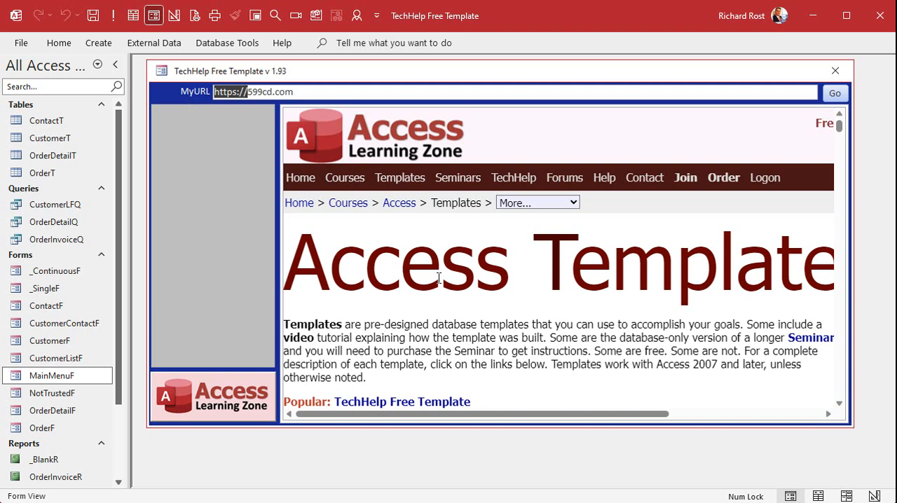
pyautogui.moveTo(513, 249)
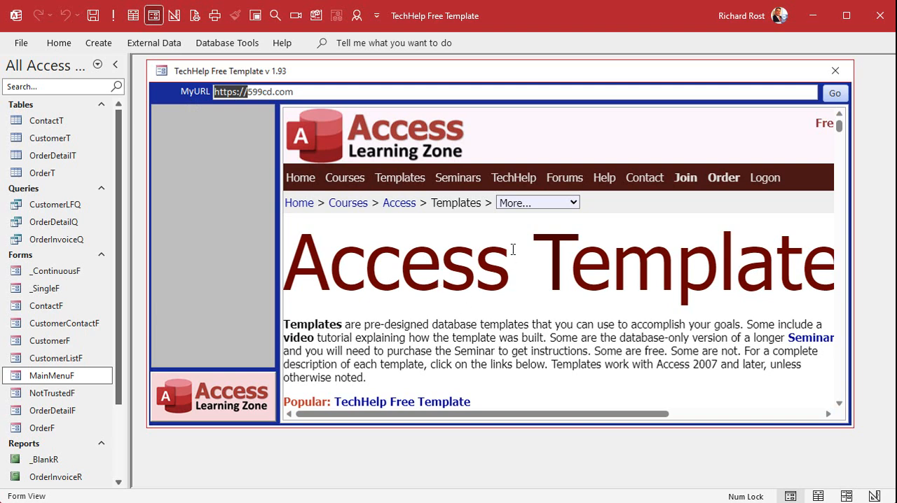
pyautogui.moveTo(195, 319)
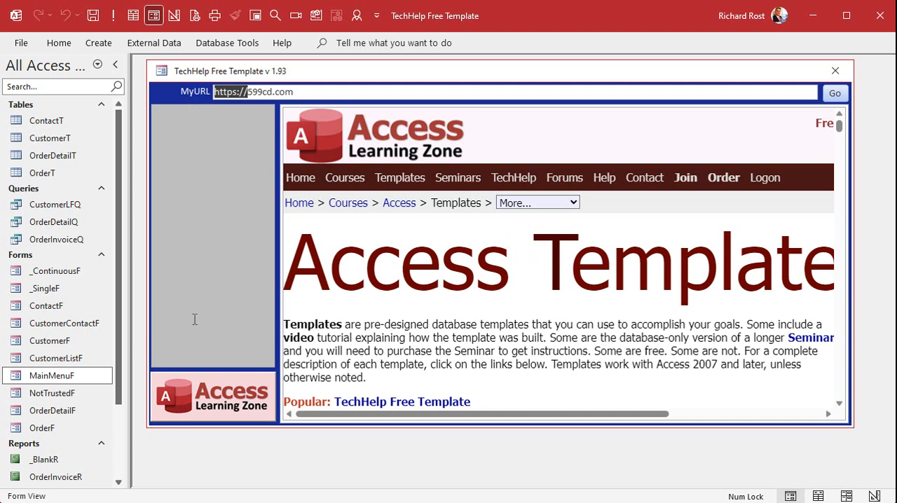
pyautogui.moveTo(310, 295)
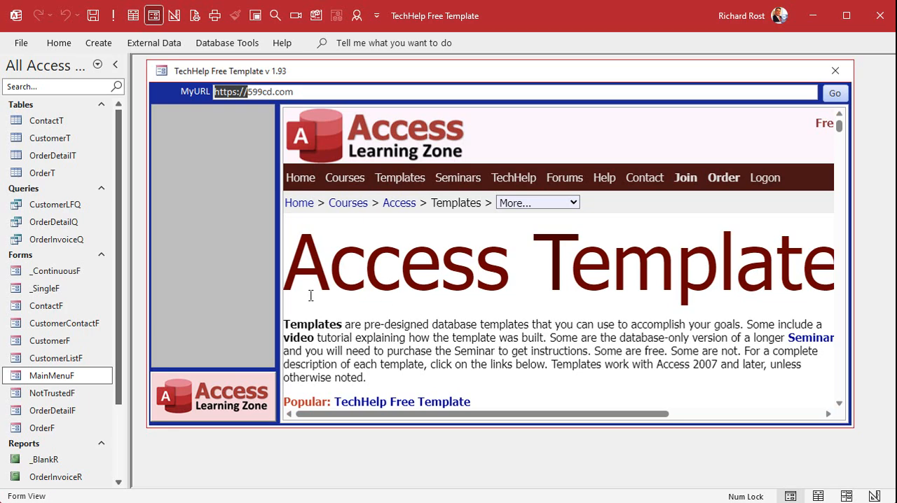
pyautogui.scroll(-3)
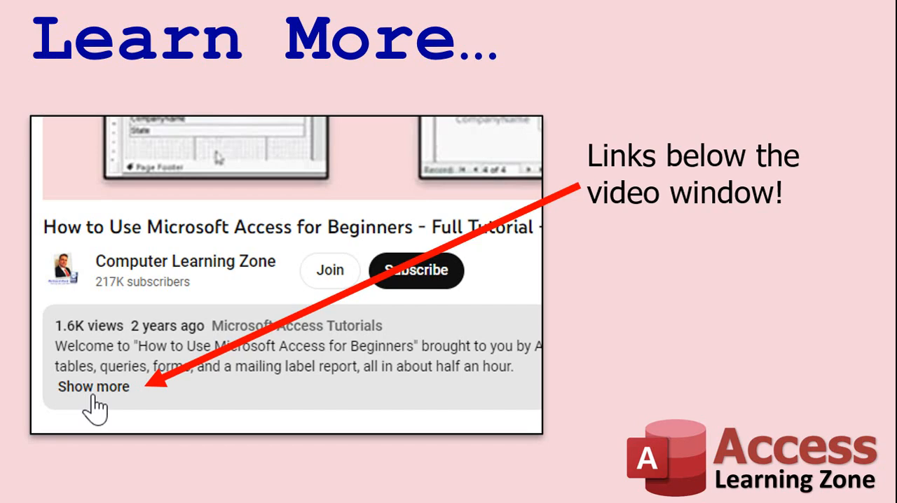
pyautogui.moveTo(227, 471)
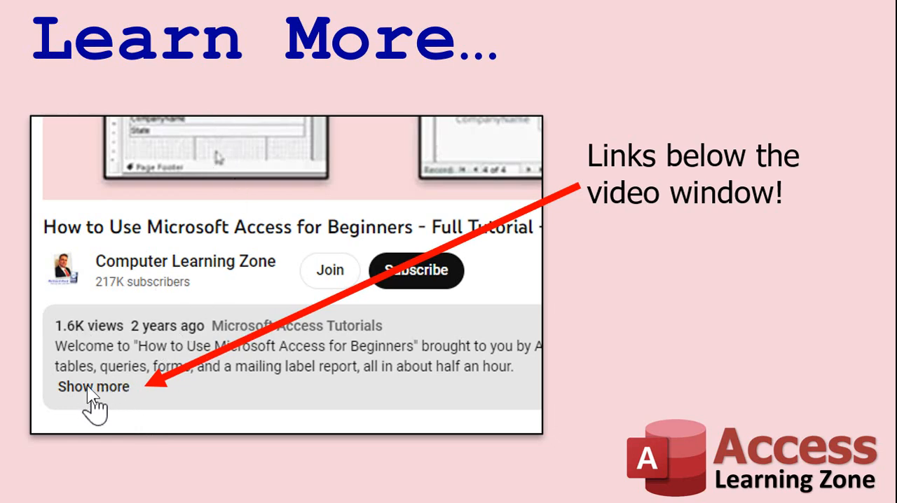
pyautogui.moveTo(105, 403)
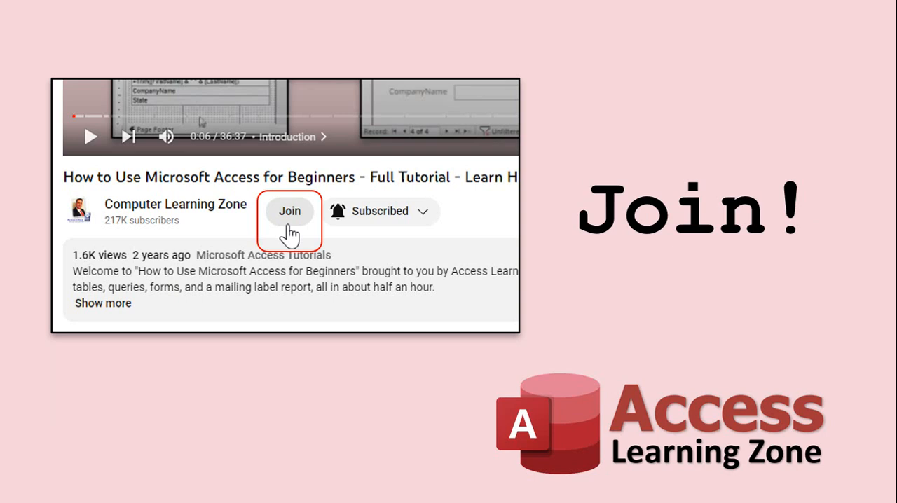
pyautogui.click(290, 211)
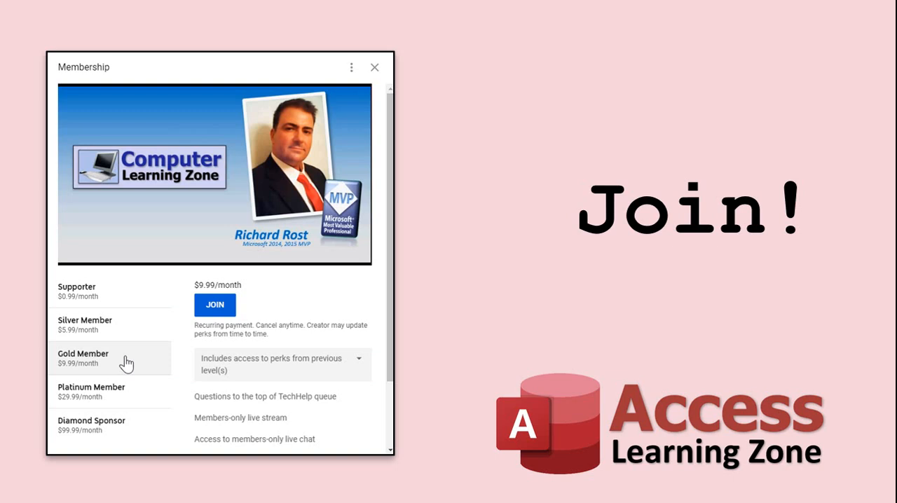